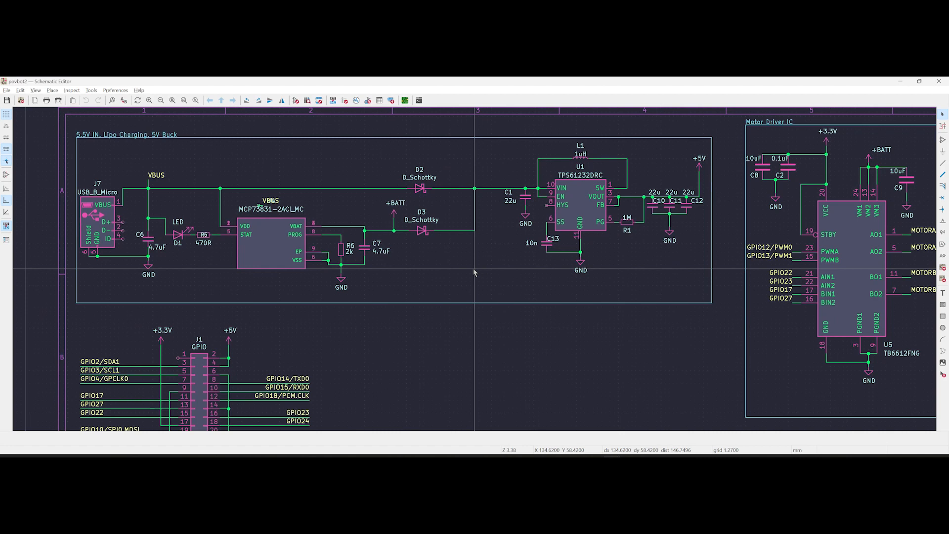
mouse_move(400, 307)
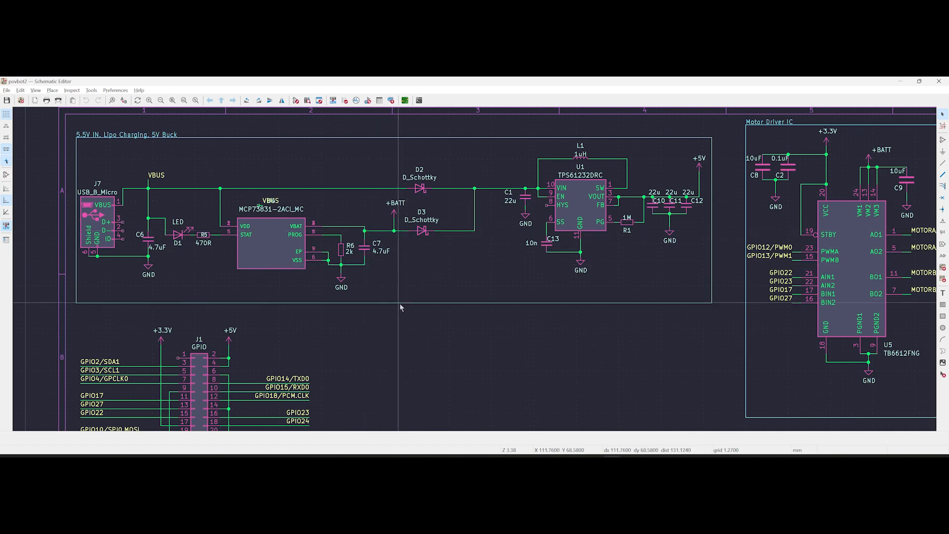
mouse_move(718, 319)
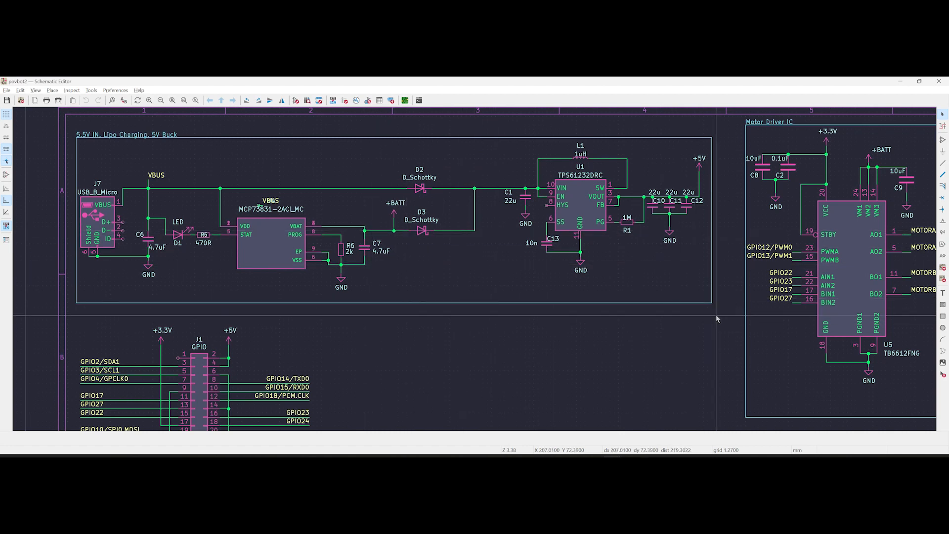
mouse_move(676, 337)
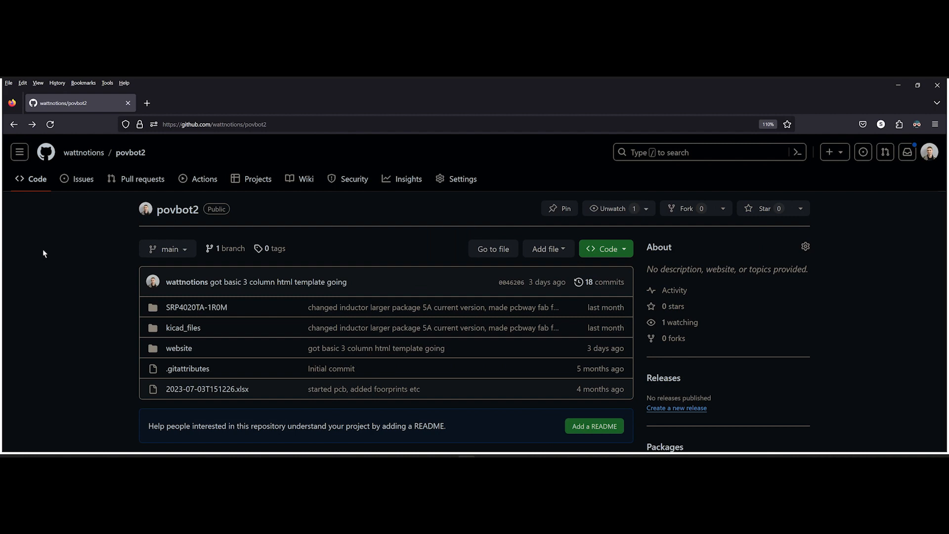
mouse_move(783, 296)
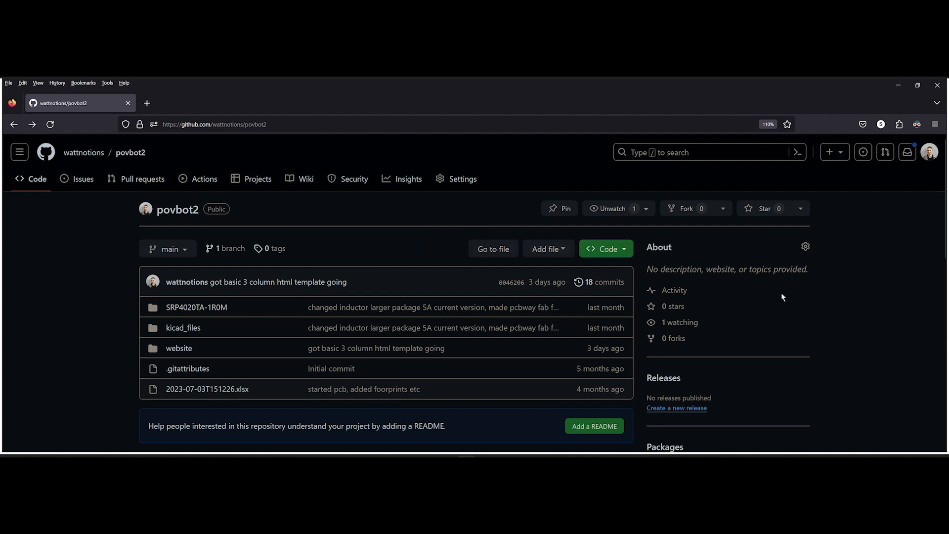